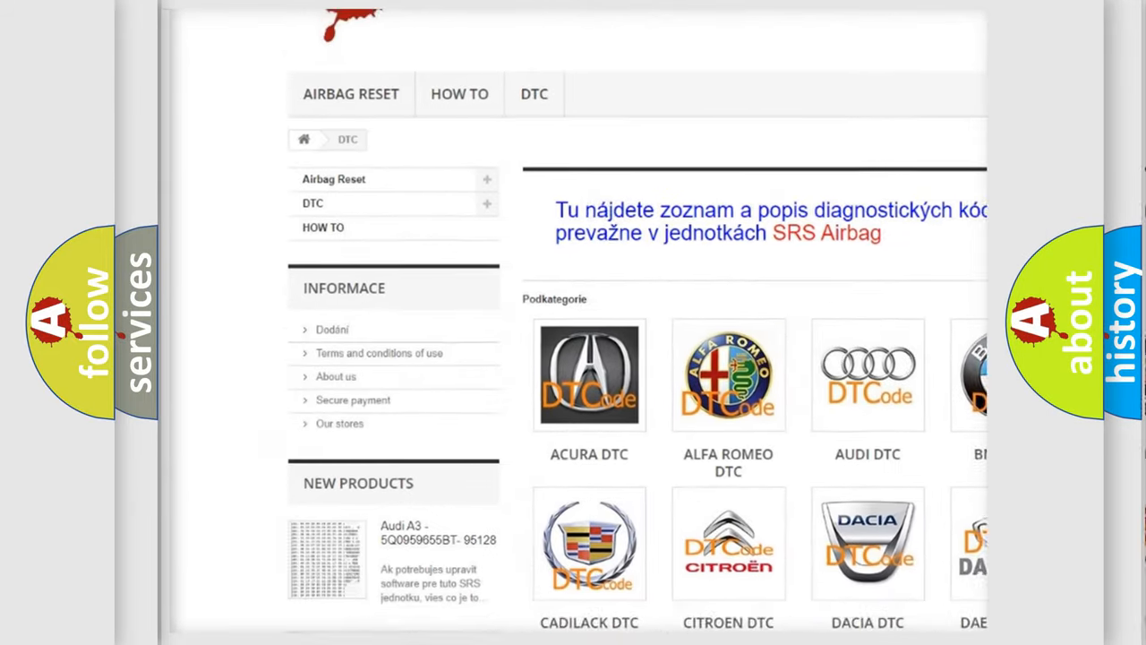
scroll("down", 3)
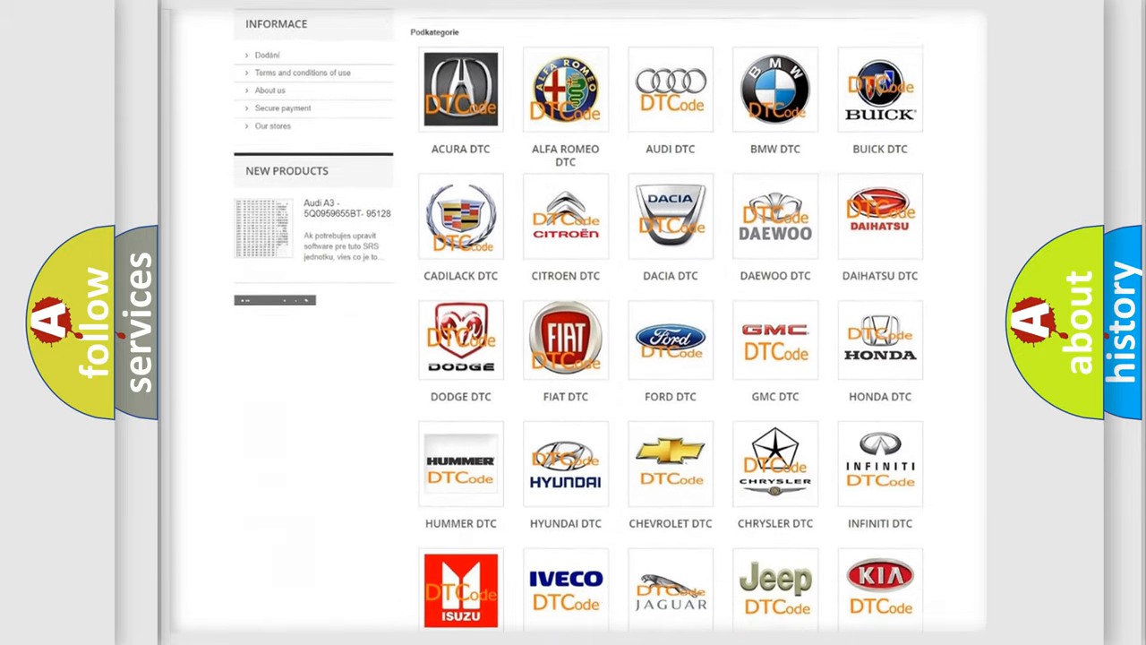
scroll("down", 3)
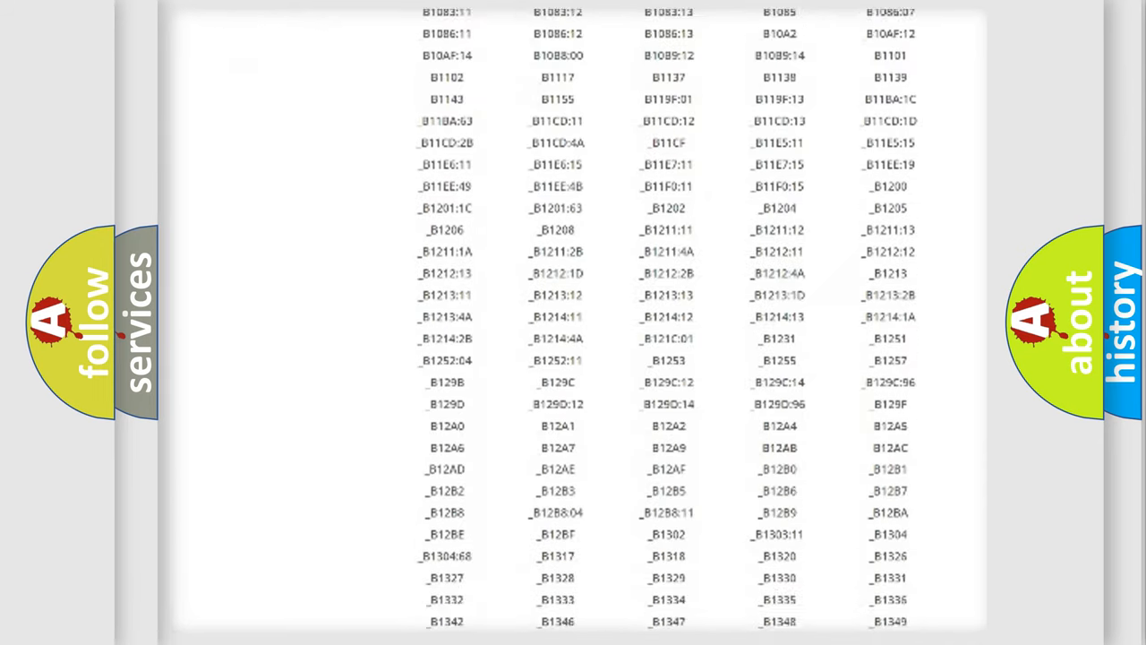
scroll("down", 3)
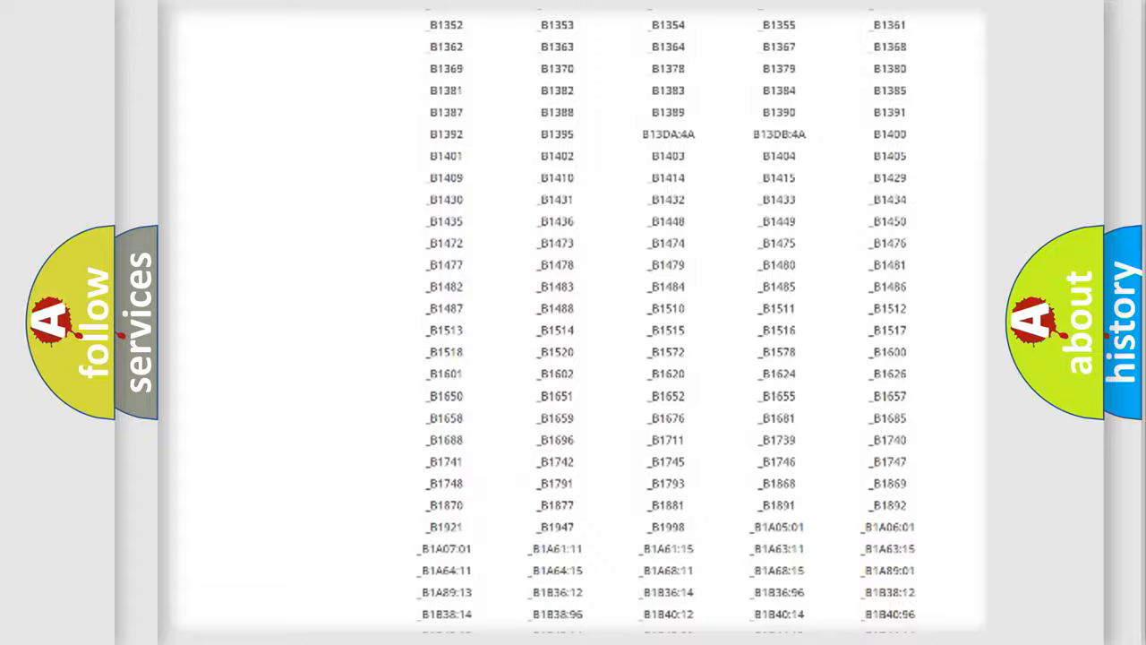